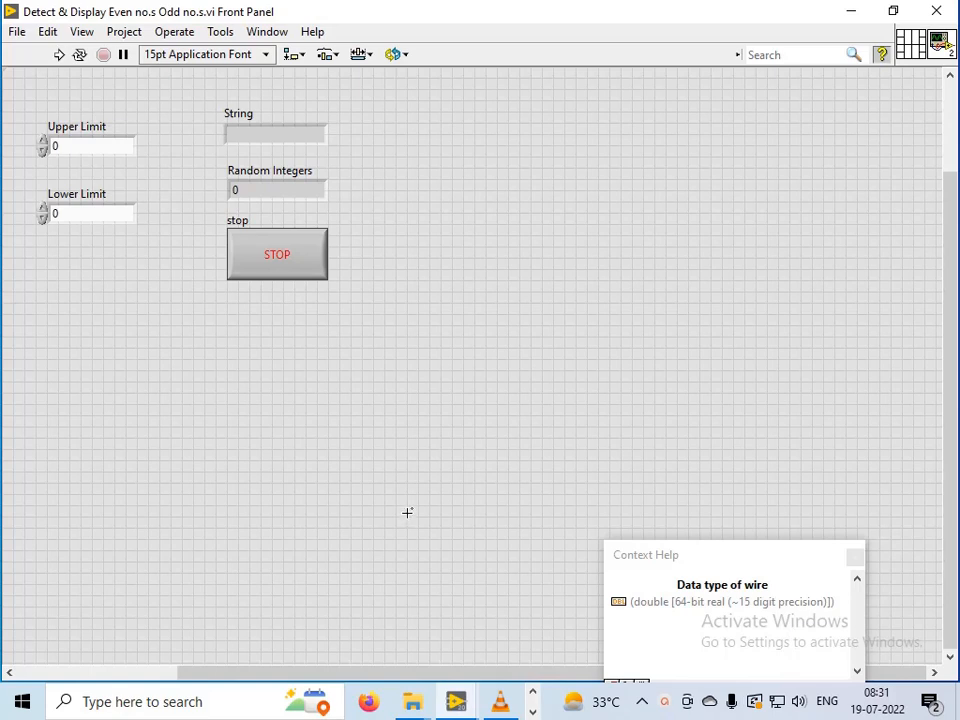
pyautogui.moveTo(320, 468)
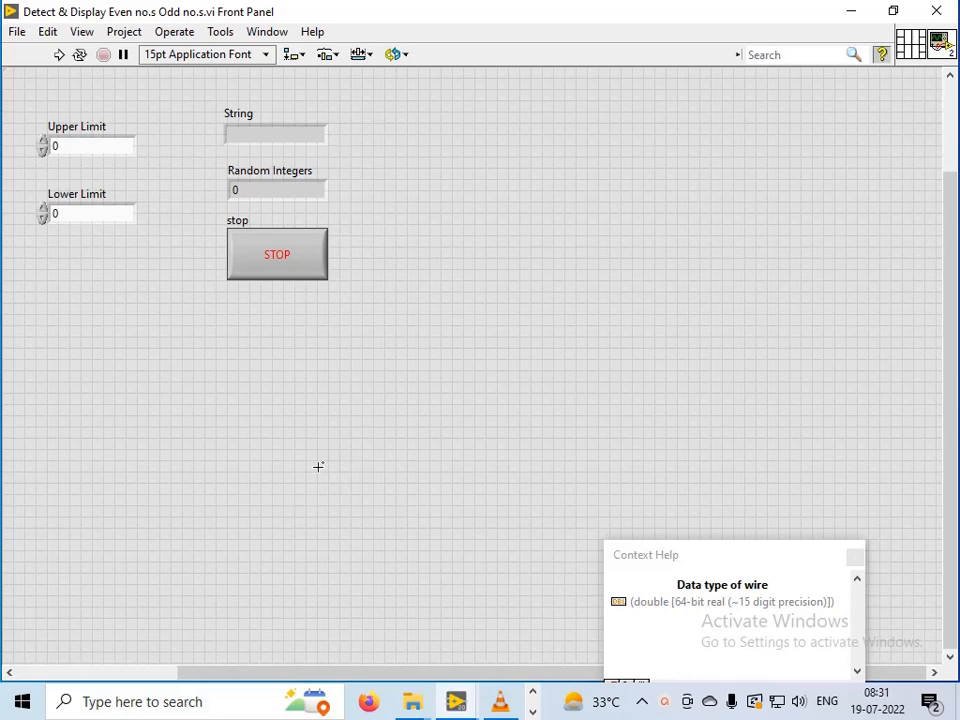
pyautogui.moveTo(260, 492)
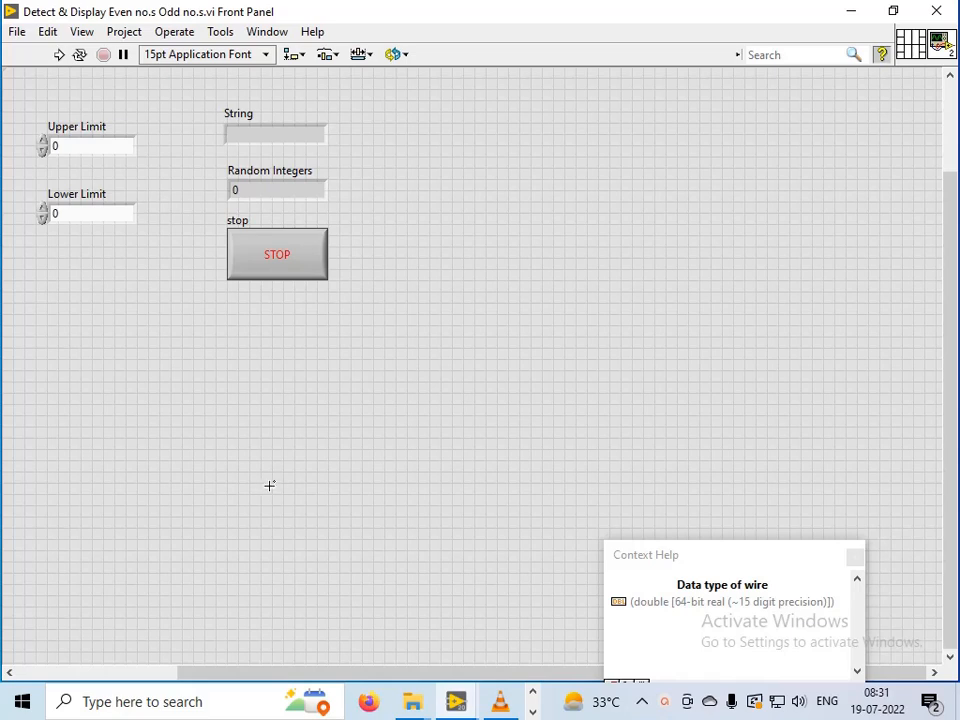
pyautogui.moveTo(280, 482)
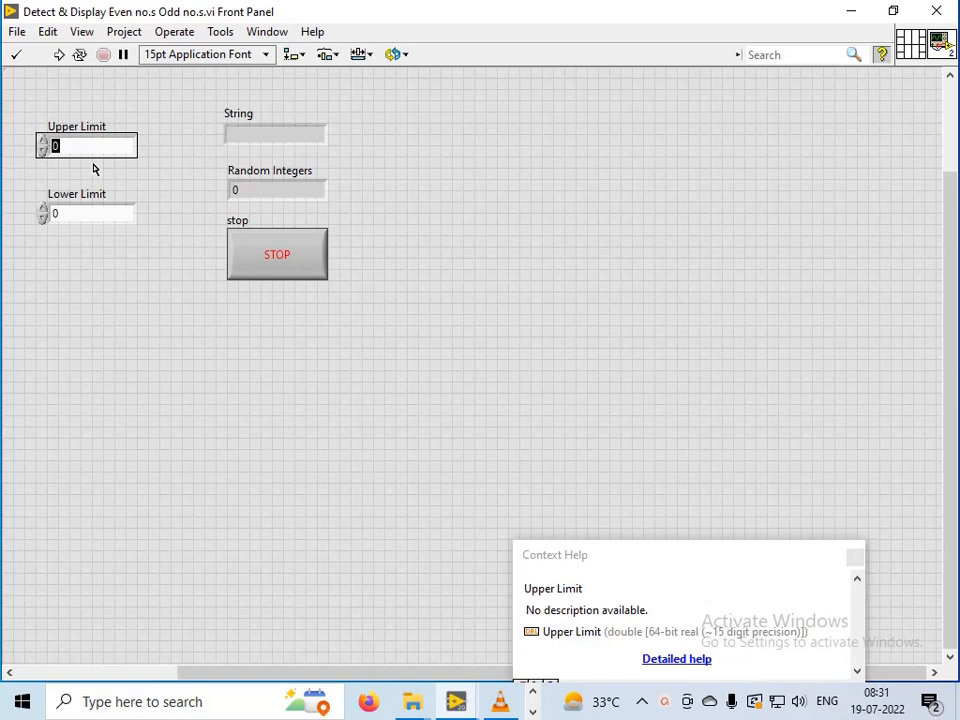
# Step: Enter 70 as the Upper Limit value for the random integer range
pyautogui.write('70')
pyautogui.click(86, 214)
pyautogui.write('10')
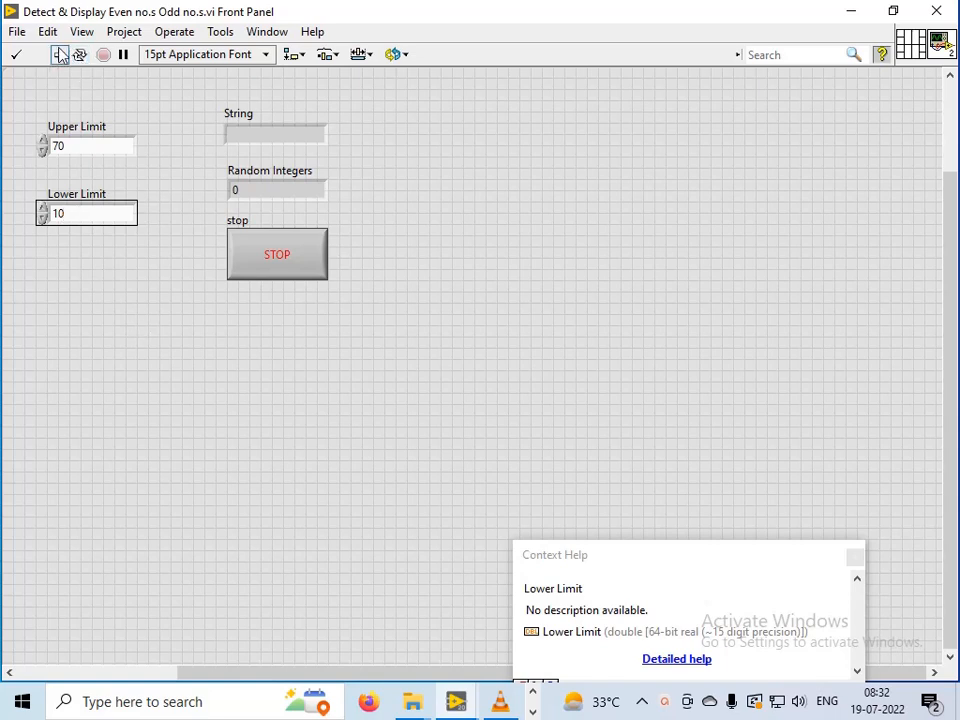
pyautogui.moveTo(58, 54)
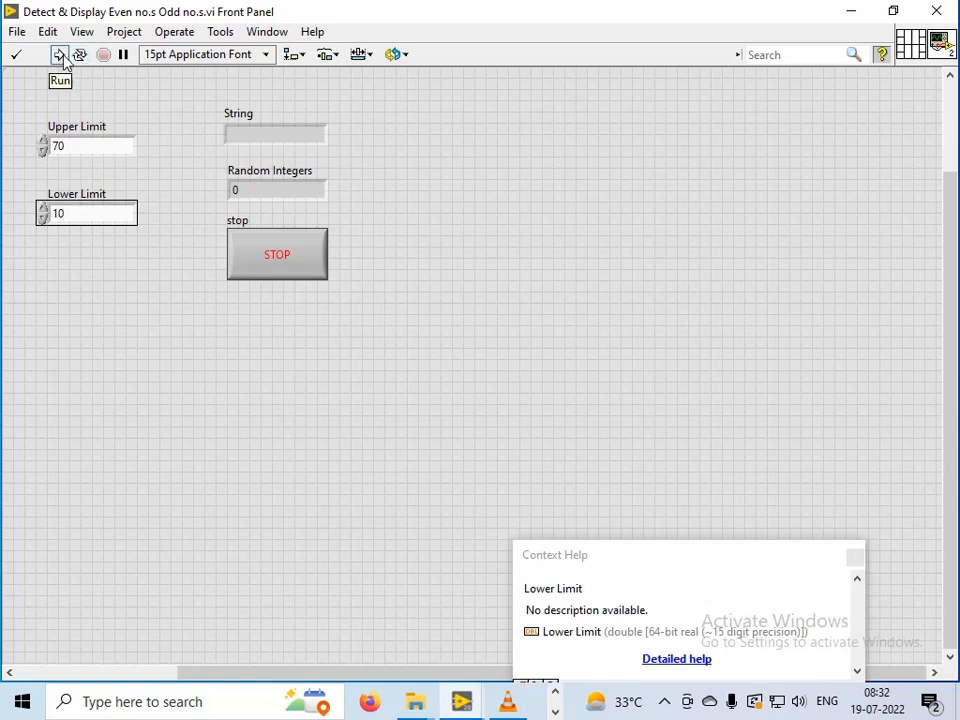
# Step: Run the VI so random integers generate between the limits, reporting 43 as Odd No
pyautogui.click(58, 54)
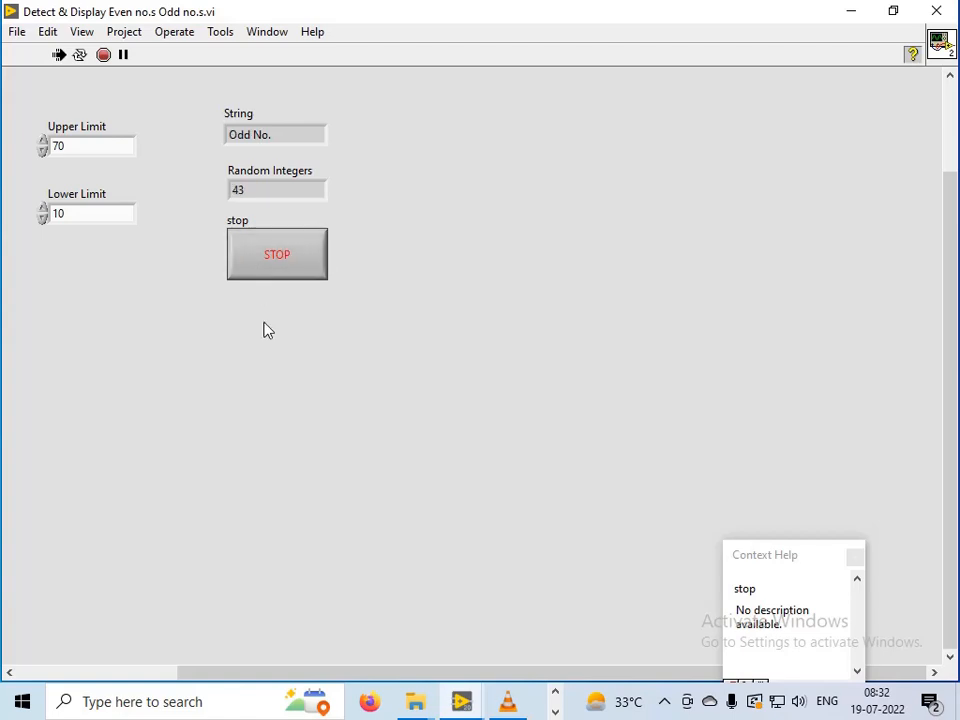
# Step: Stop the running VI, leaving 43 shown as Odd No
pyautogui.click(104, 54)
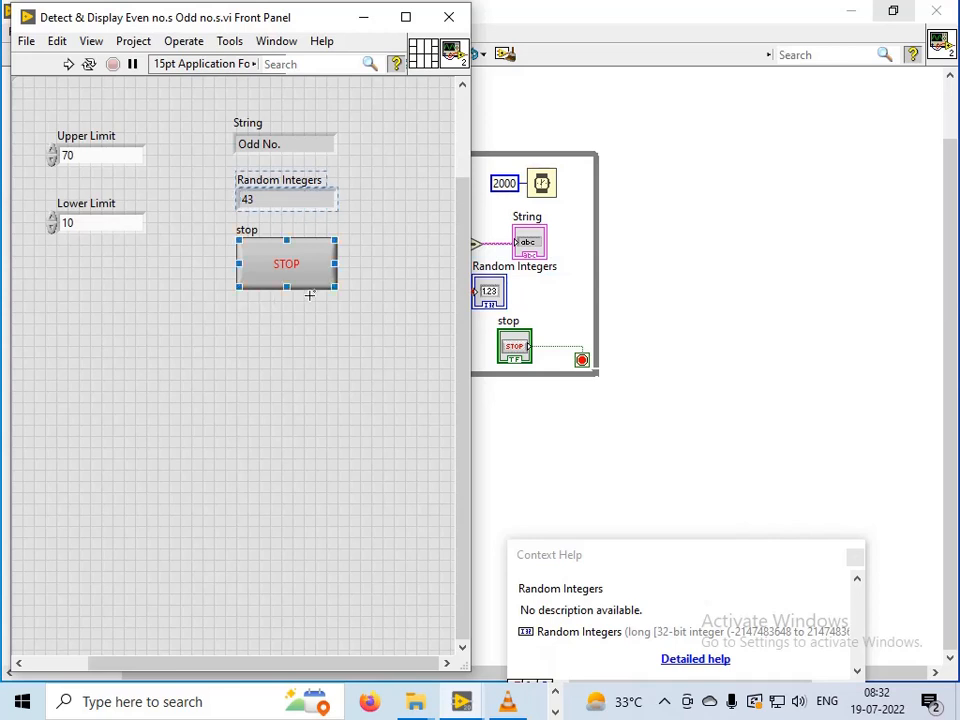
# Step: Bring the block diagram forward at full size showing the whole random-integer loop
pyautogui.click(286, 264)
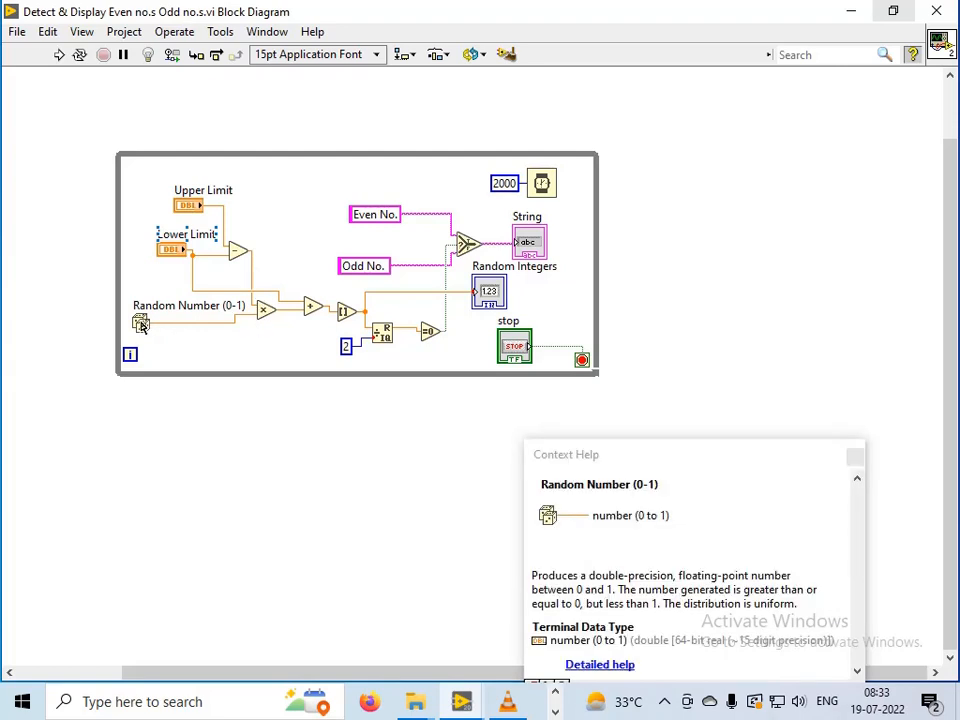
pyautogui.moveTo(256, 328)
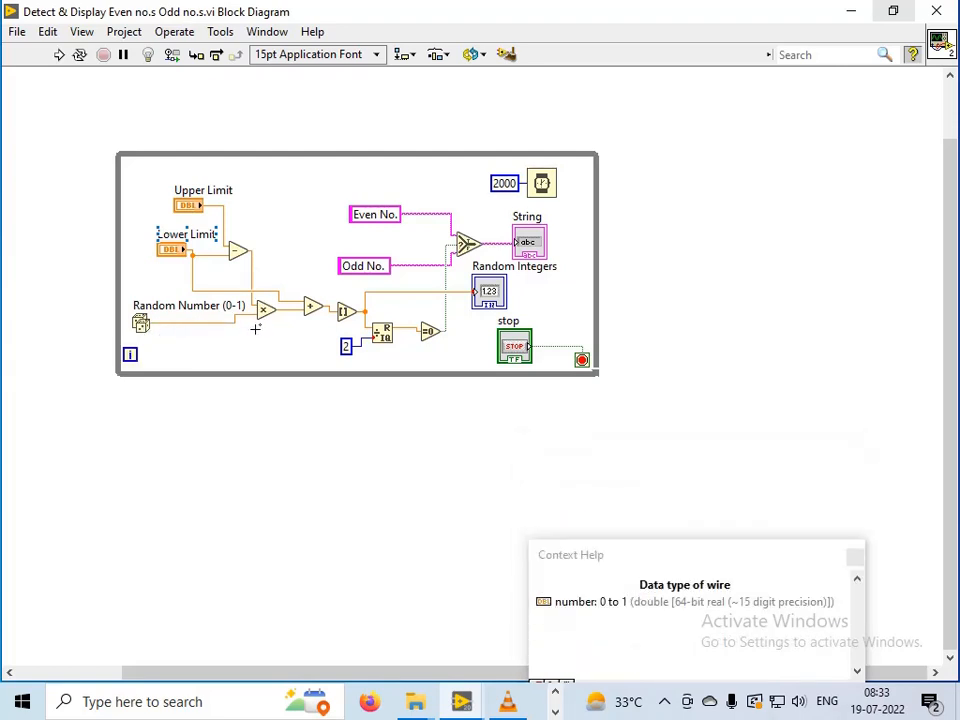
pyautogui.moveTo(280, 316)
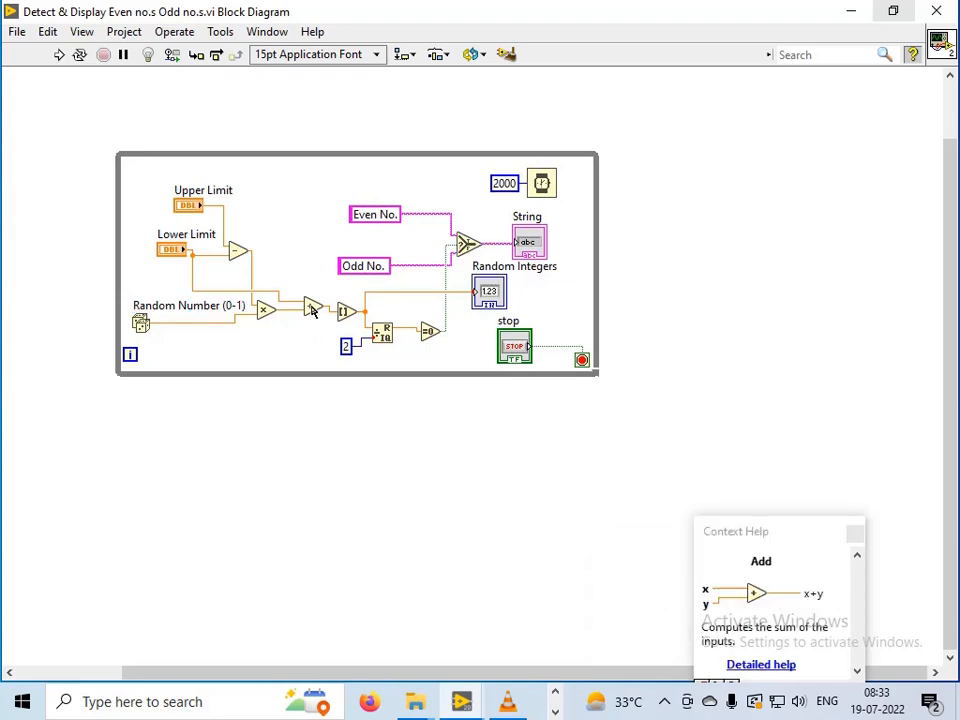
pyautogui.moveTo(344, 316)
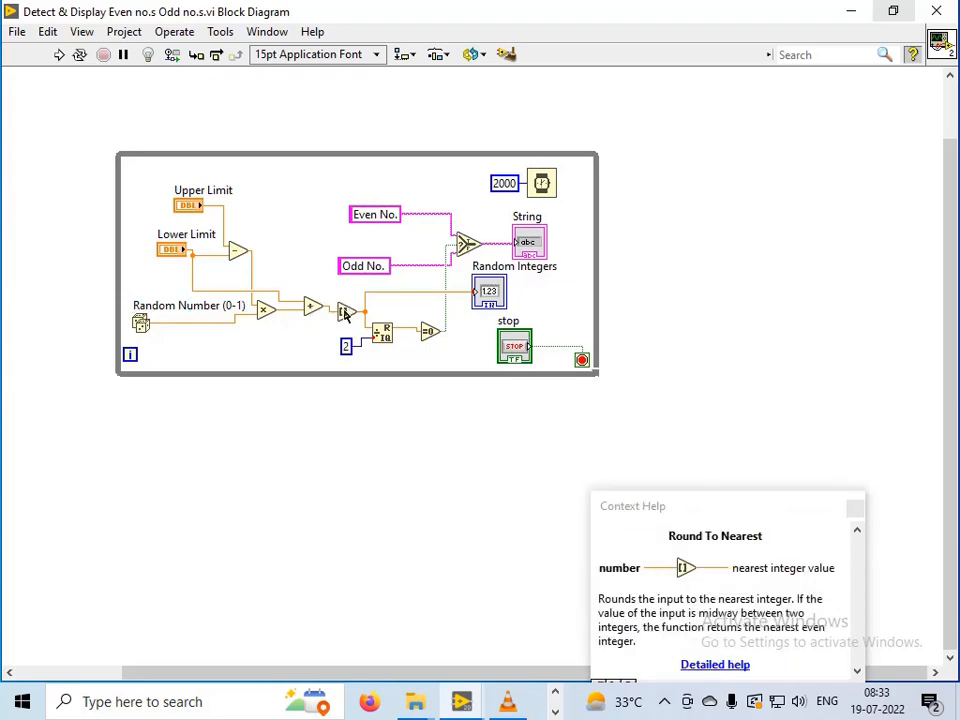
# Step: Show labels on the Round To Nearest and Subtract functions via Visible Items
pyautogui.rightClick(344, 312)
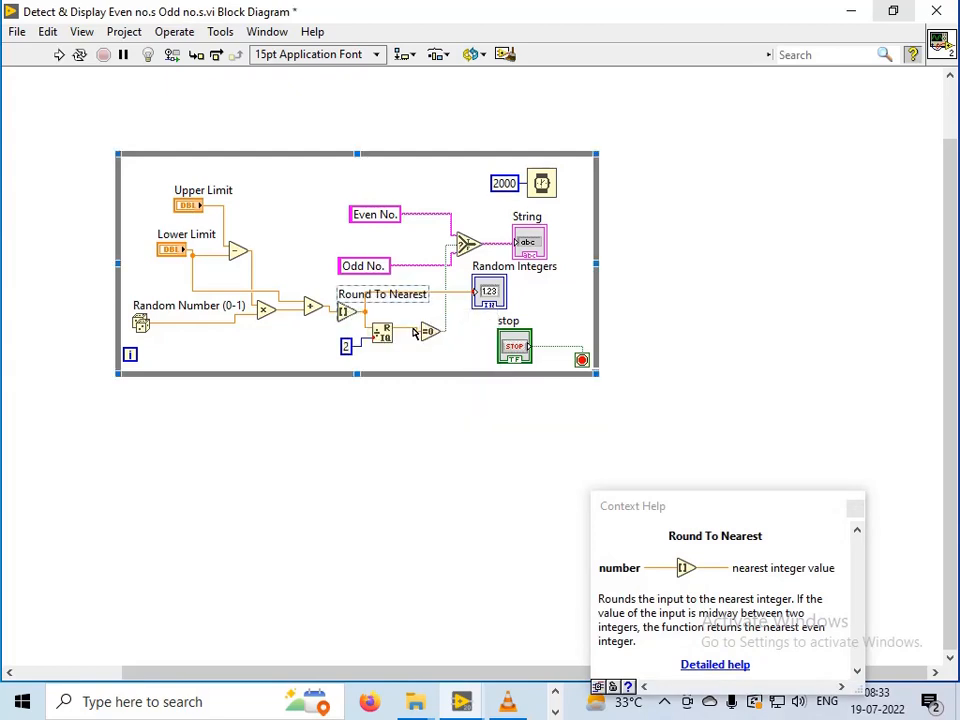
pyautogui.moveTo(316, 342)
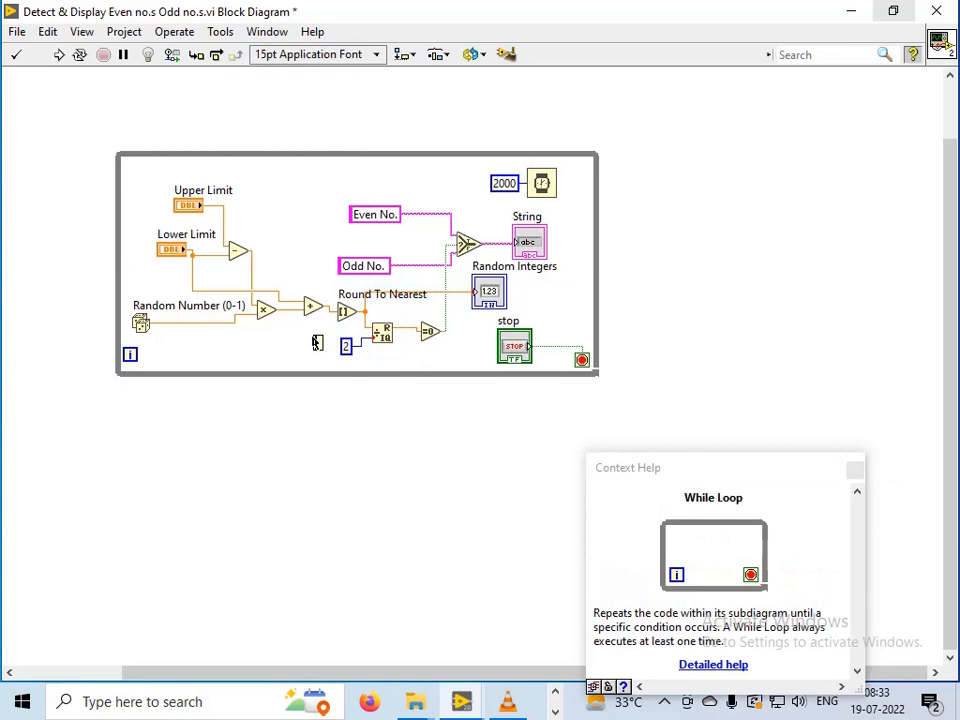
pyautogui.rightClick(316, 310)
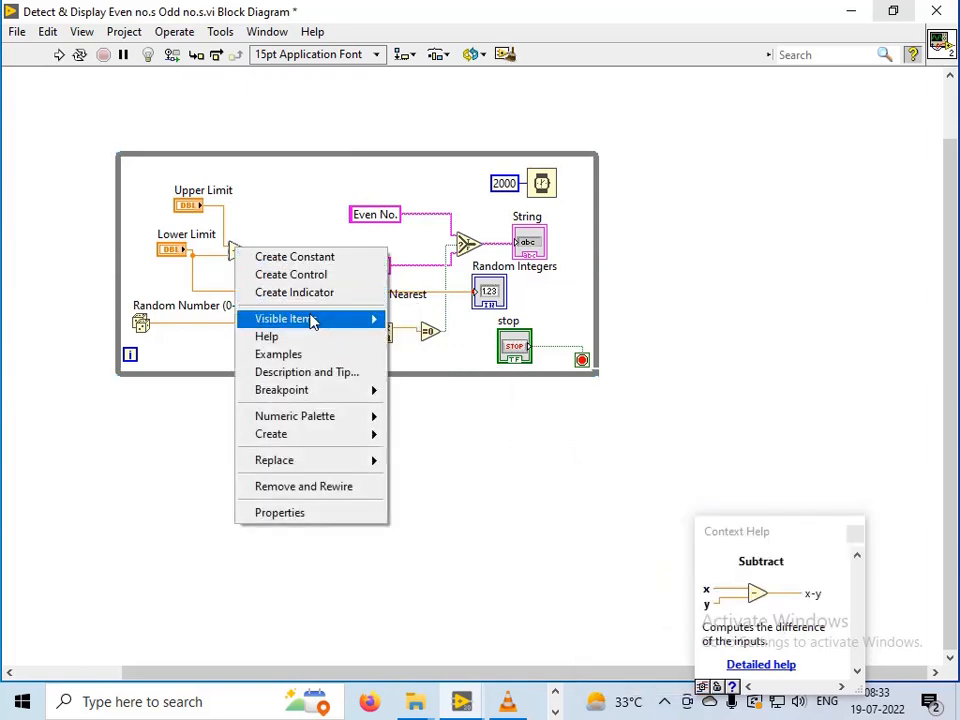
pyautogui.click(400, 384)
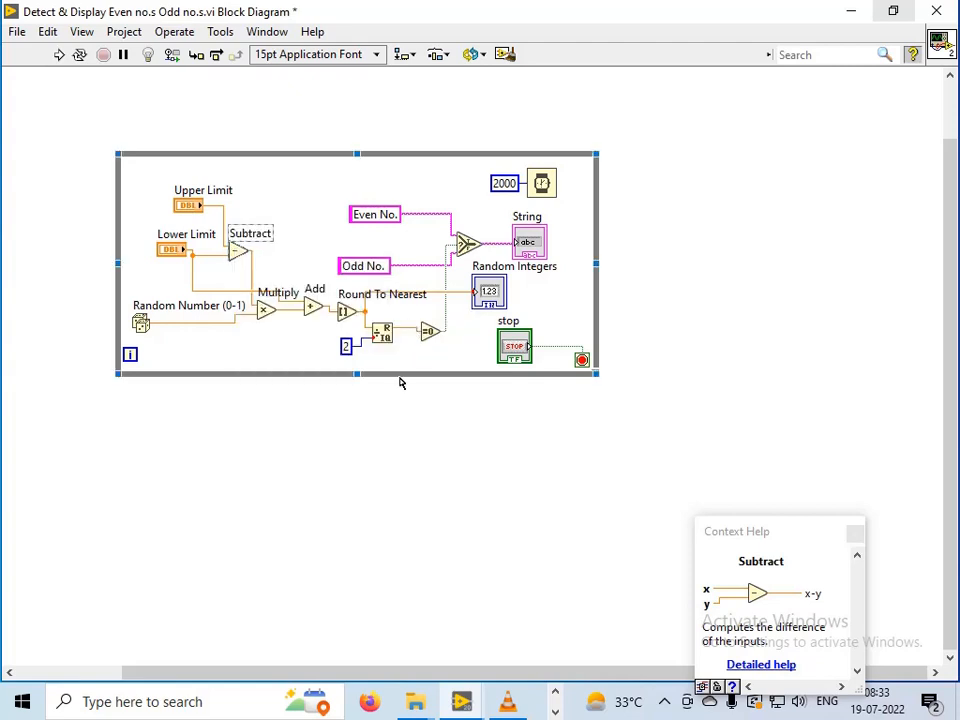
pyautogui.moveTo(384, 332)
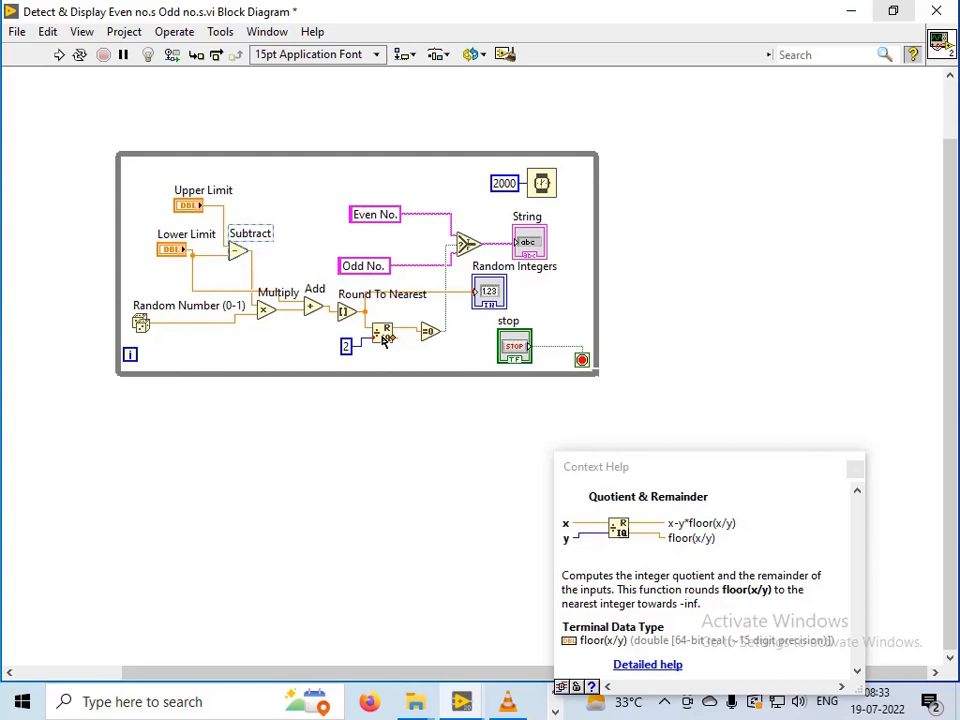
# Step: Show the label on the Quotient & Remainder node via its Visible Items options
pyautogui.rightClick(384, 330)
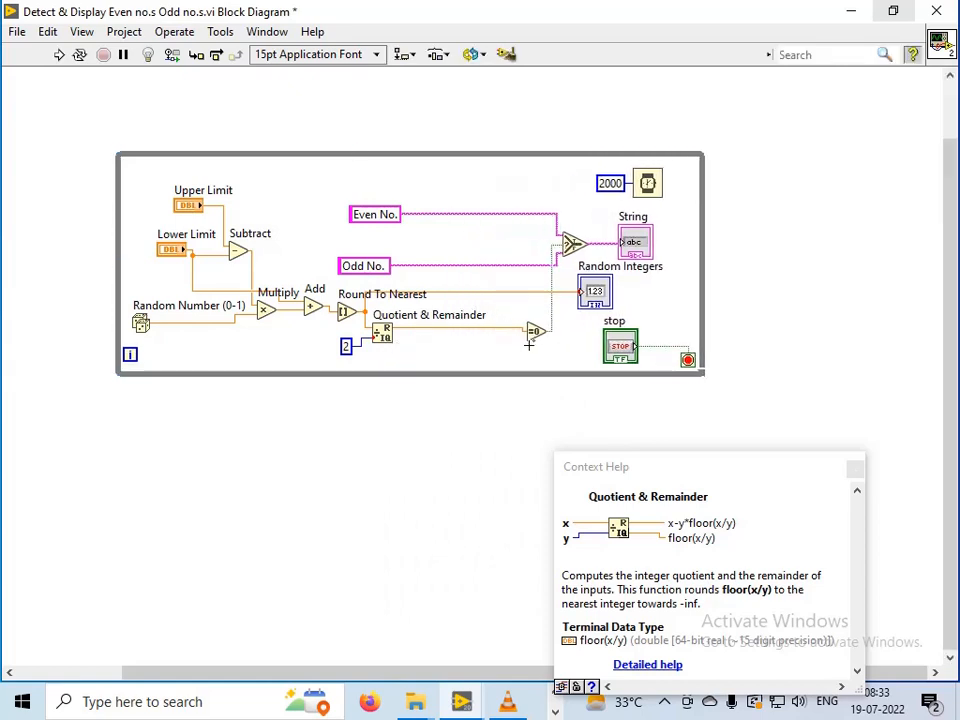
pyautogui.moveTo(536, 330)
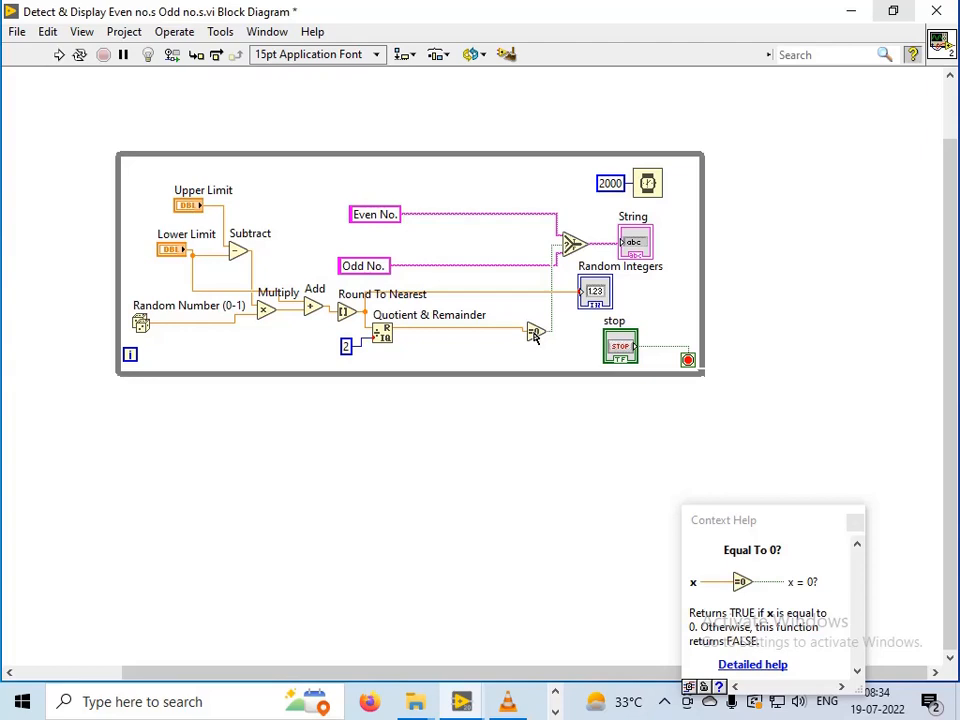
# Step: Show the label on the Equal To 0? comparison node
pyautogui.rightClick(536, 330)
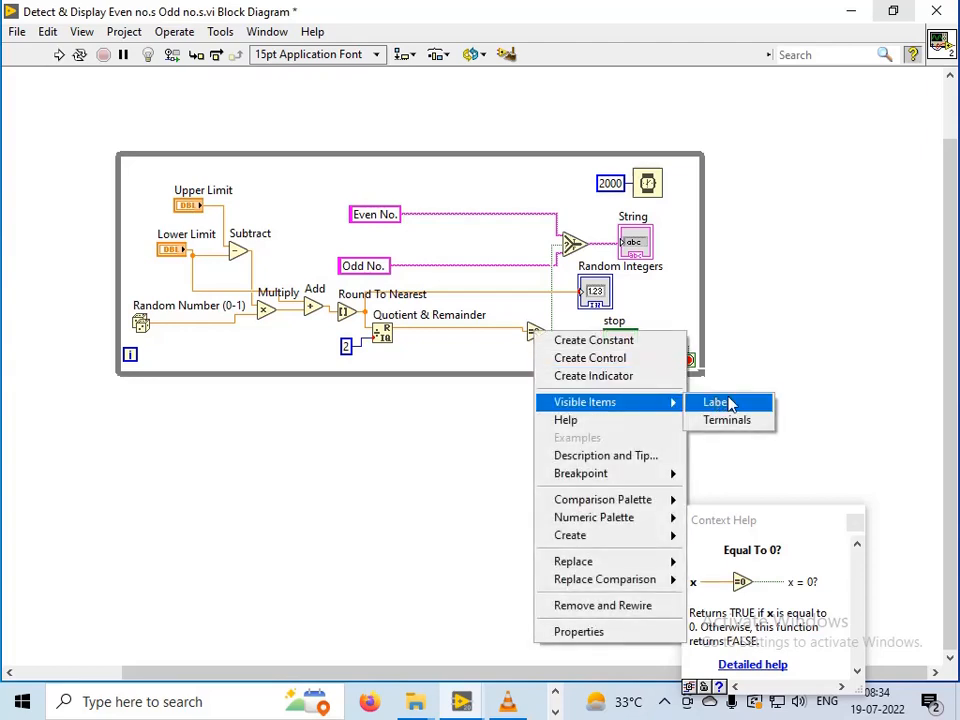
pyautogui.click(716, 402)
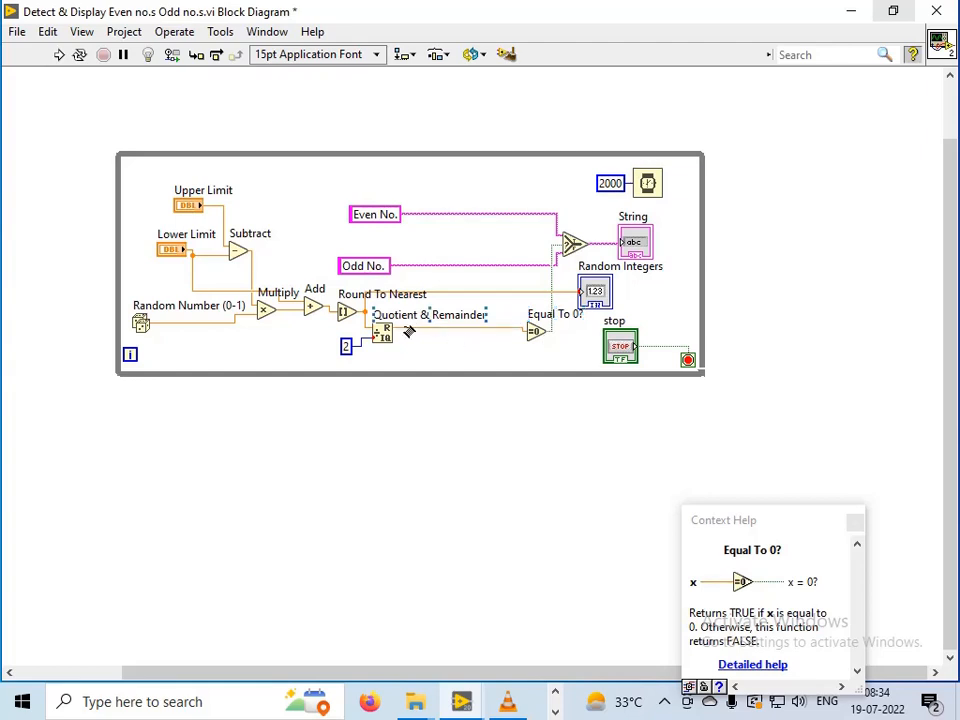
pyautogui.moveTo(424, 336)
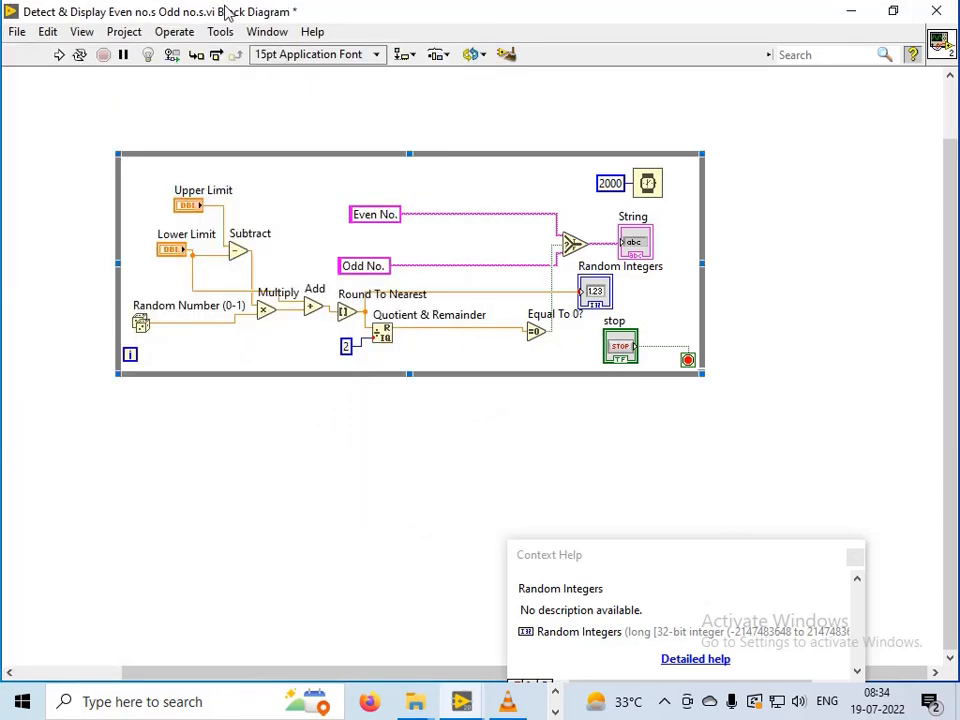
# Step: Return to the front panel via Window menu and rerun the VI, now showing 59 as Odd No
pyautogui.click(268, 32)
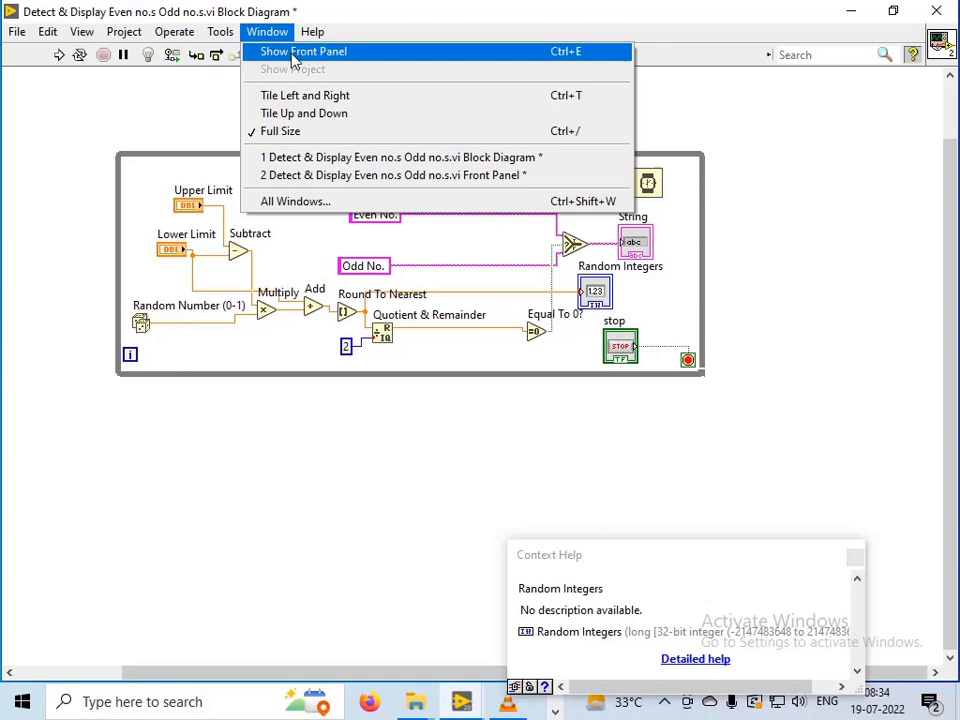
pyautogui.click(302, 52)
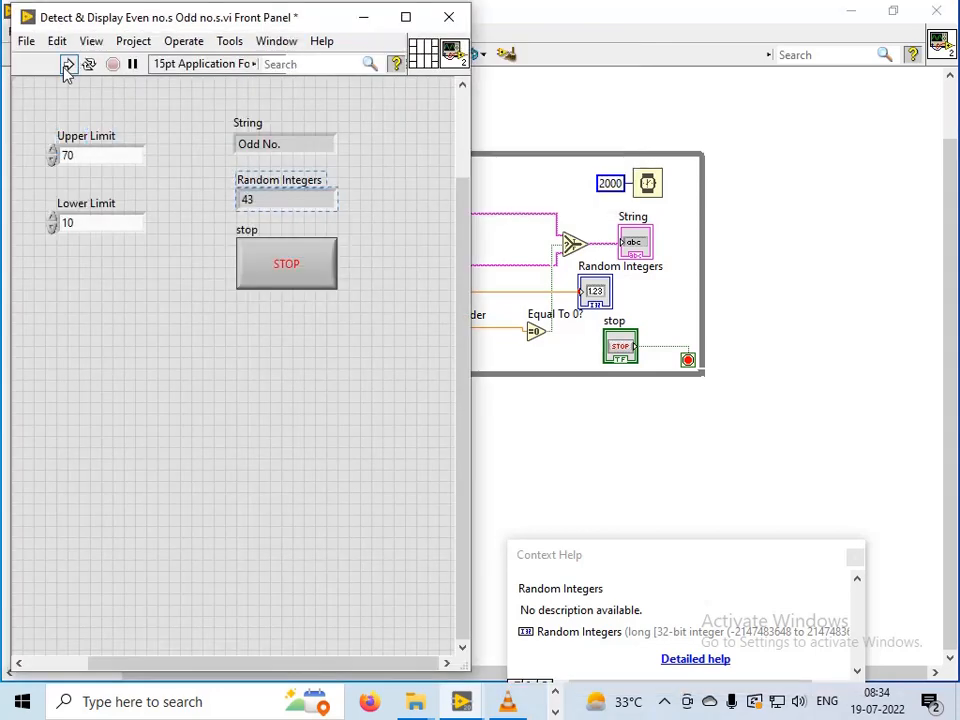
pyautogui.click(68, 62)
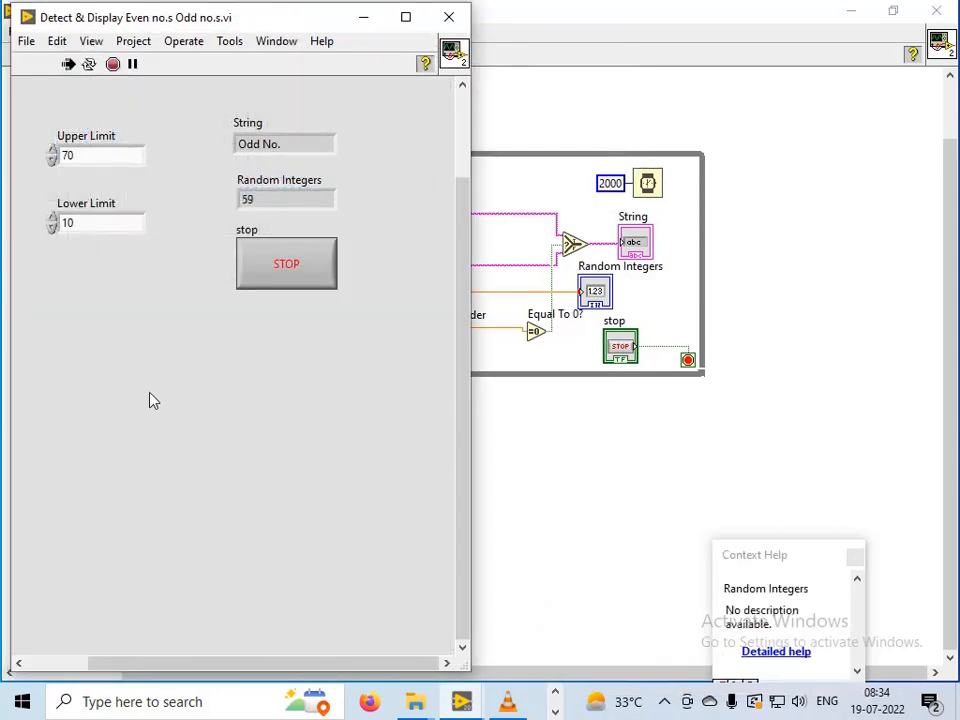